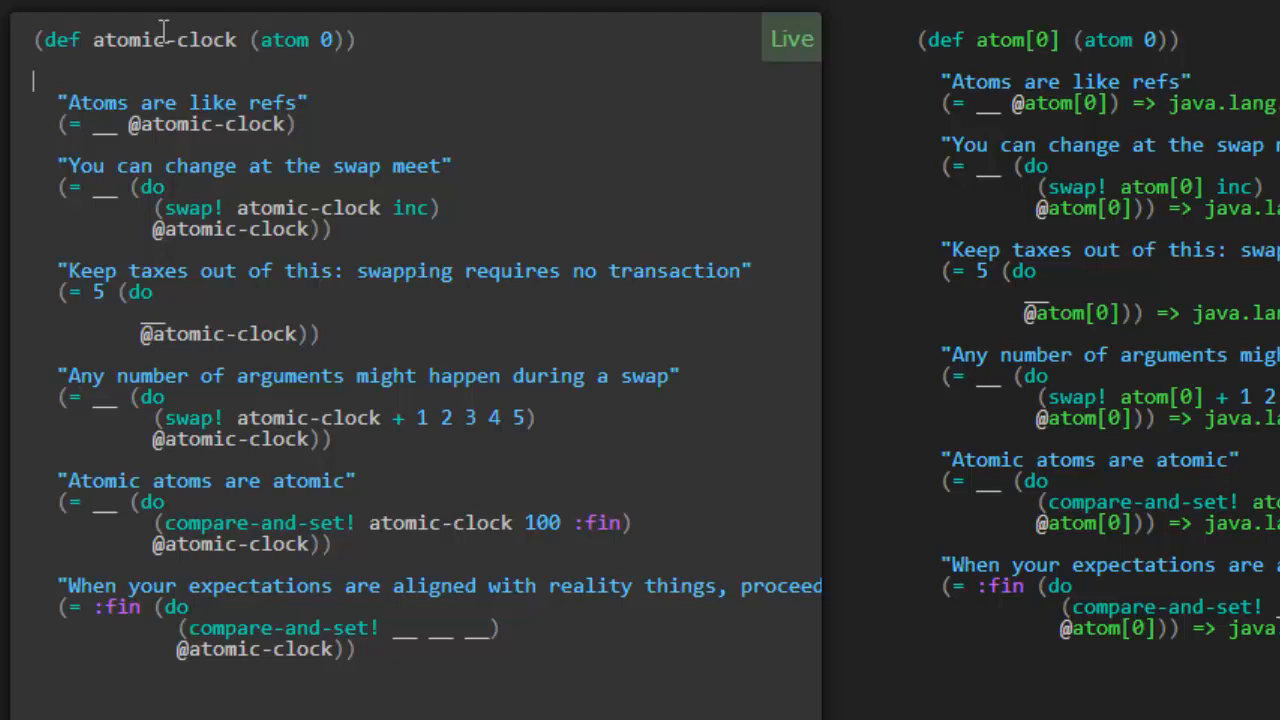
mouse_move(132, 32)
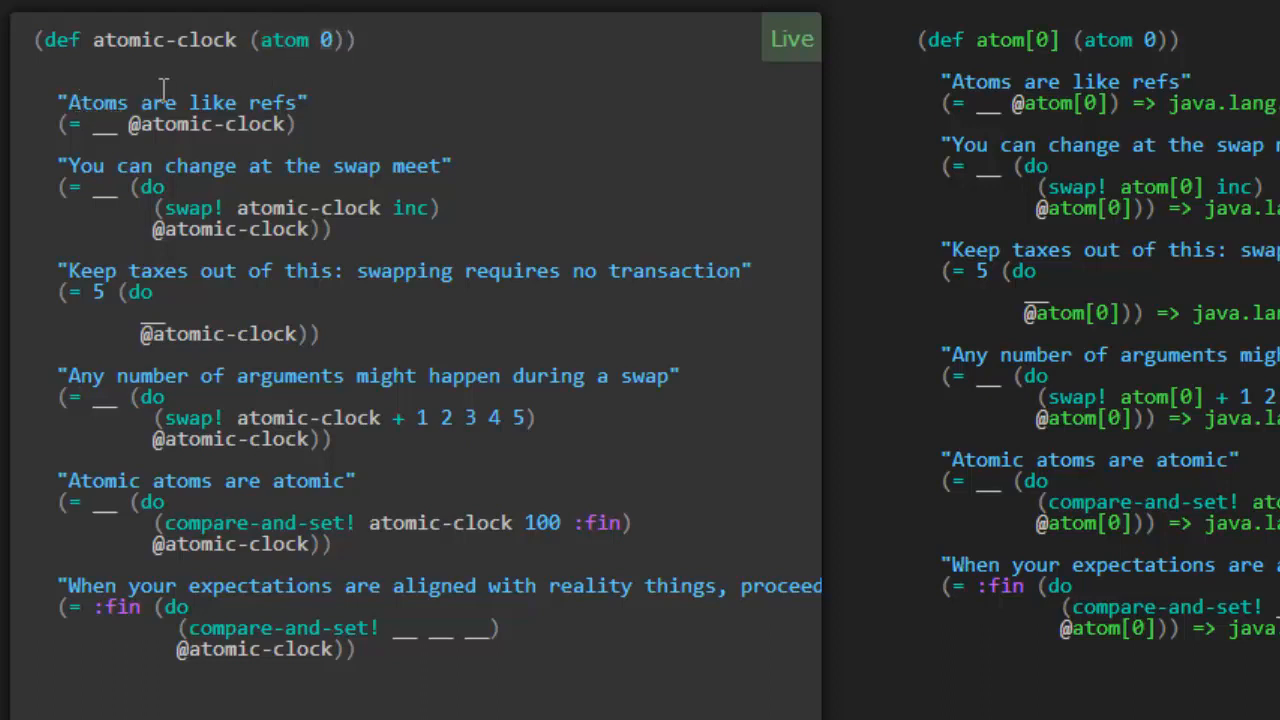
mouse_move(180, 124)
type("0")
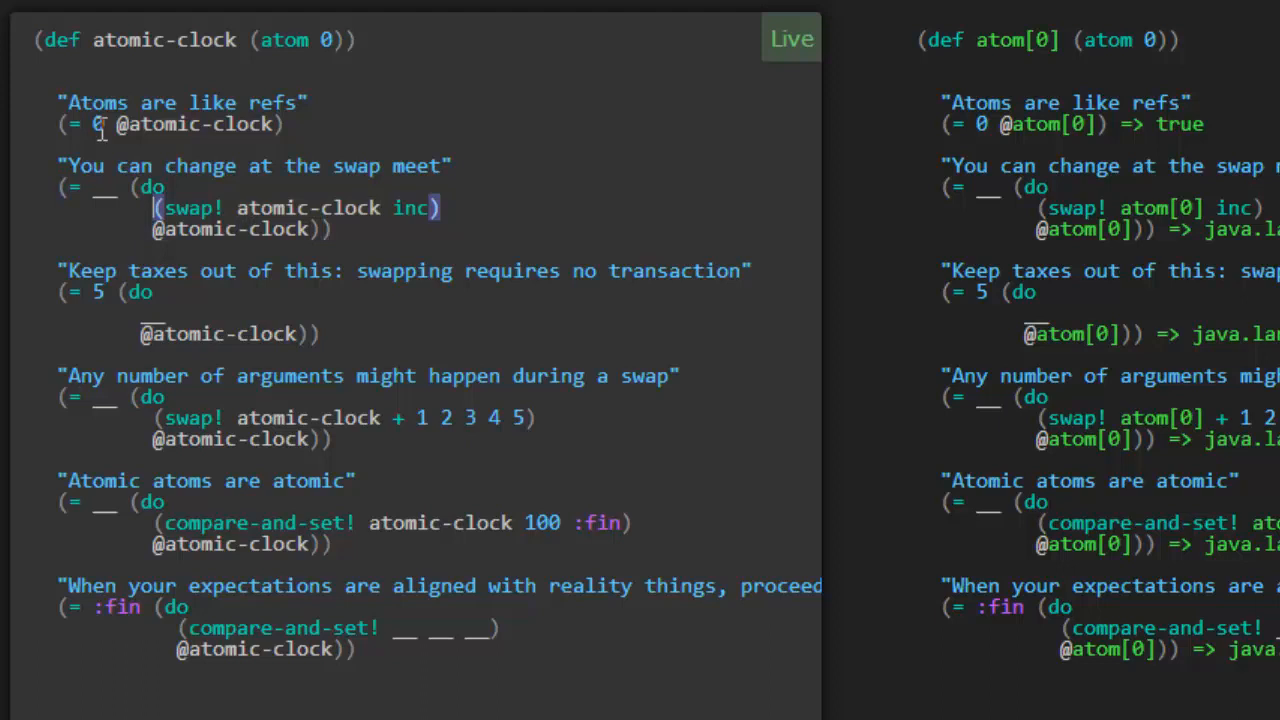
mouse_move(342, 206)
type("1")
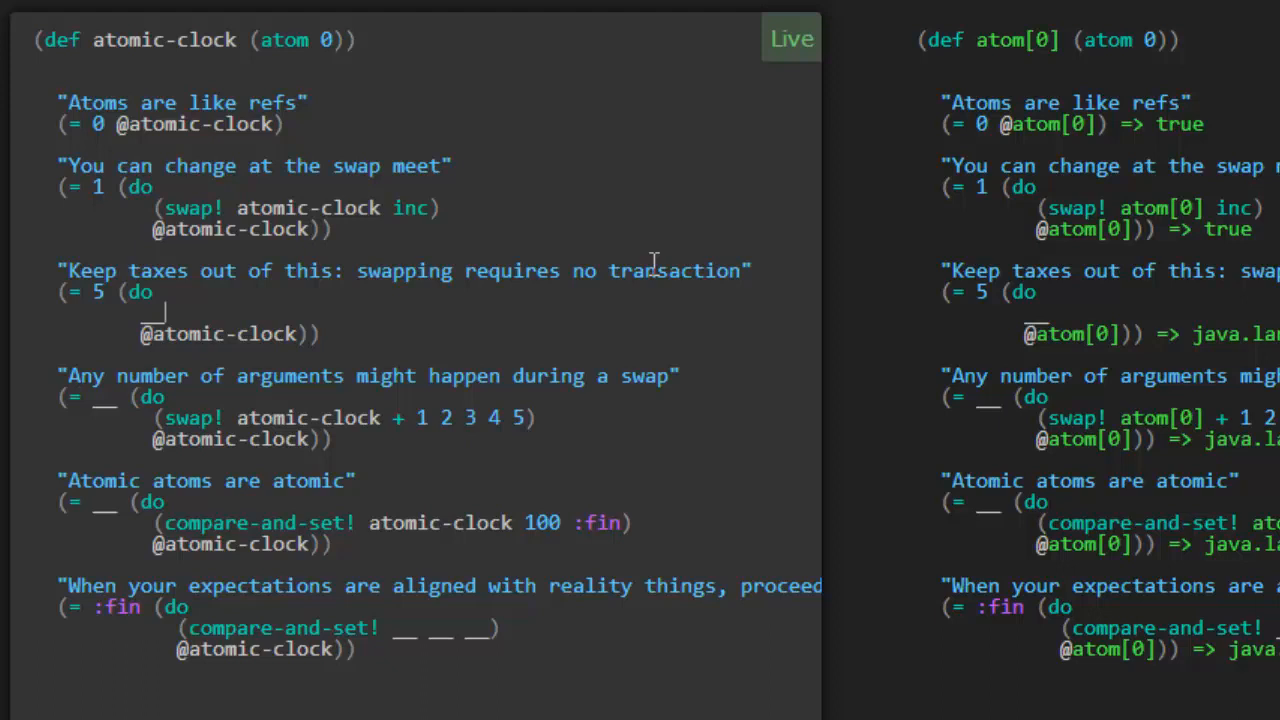
- Fill the third koan's blank with (swap! atomic-clock + 4), correcting a mistyped 5 along the way
type("()")
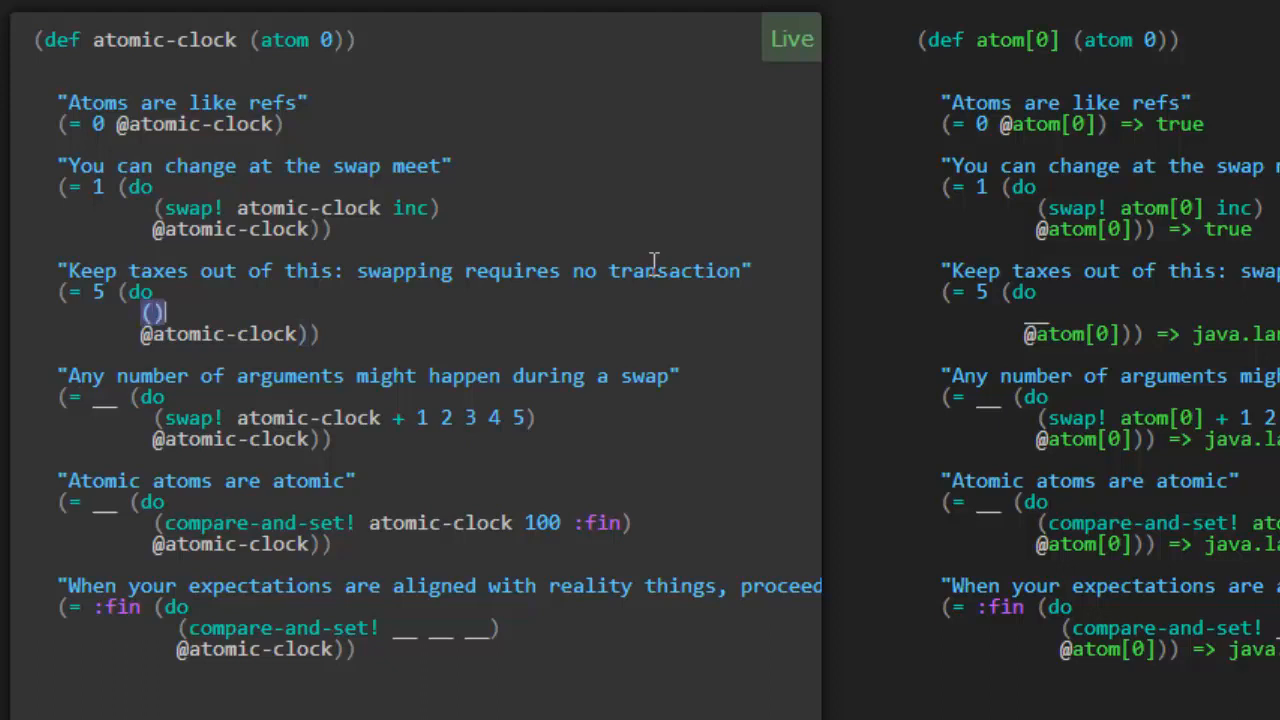
type("swap!")
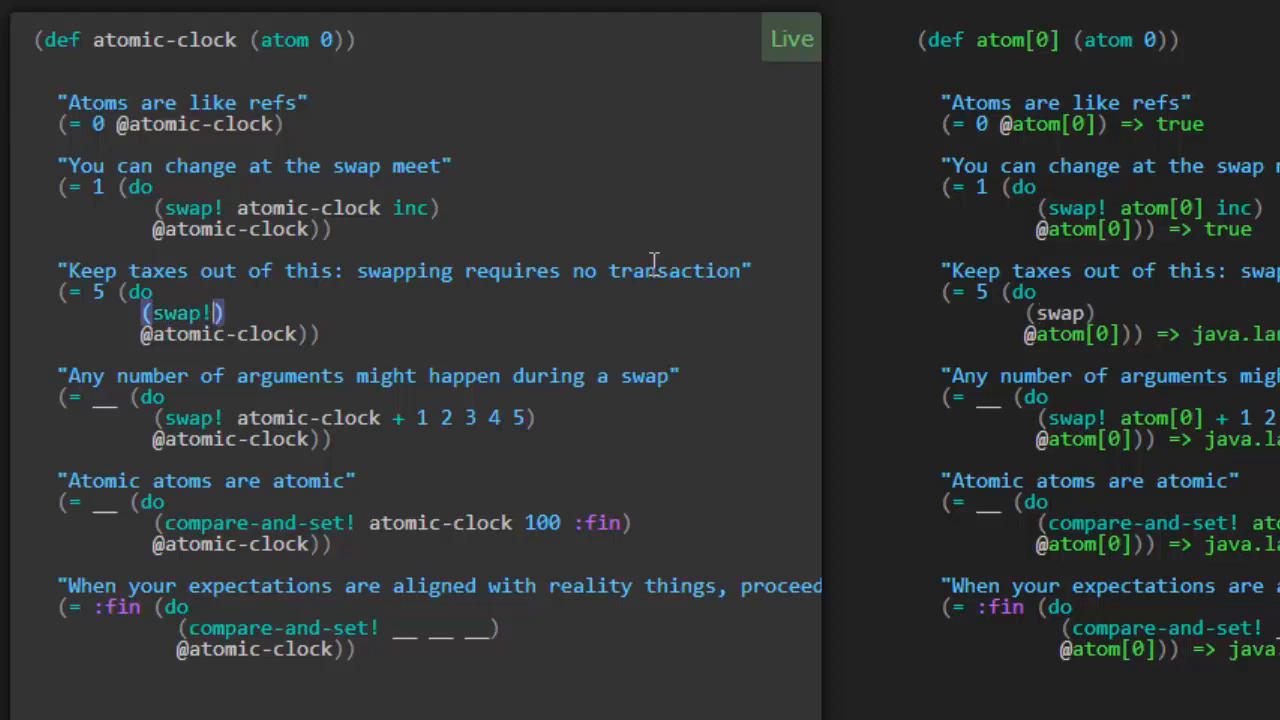
type("atomic-clock")
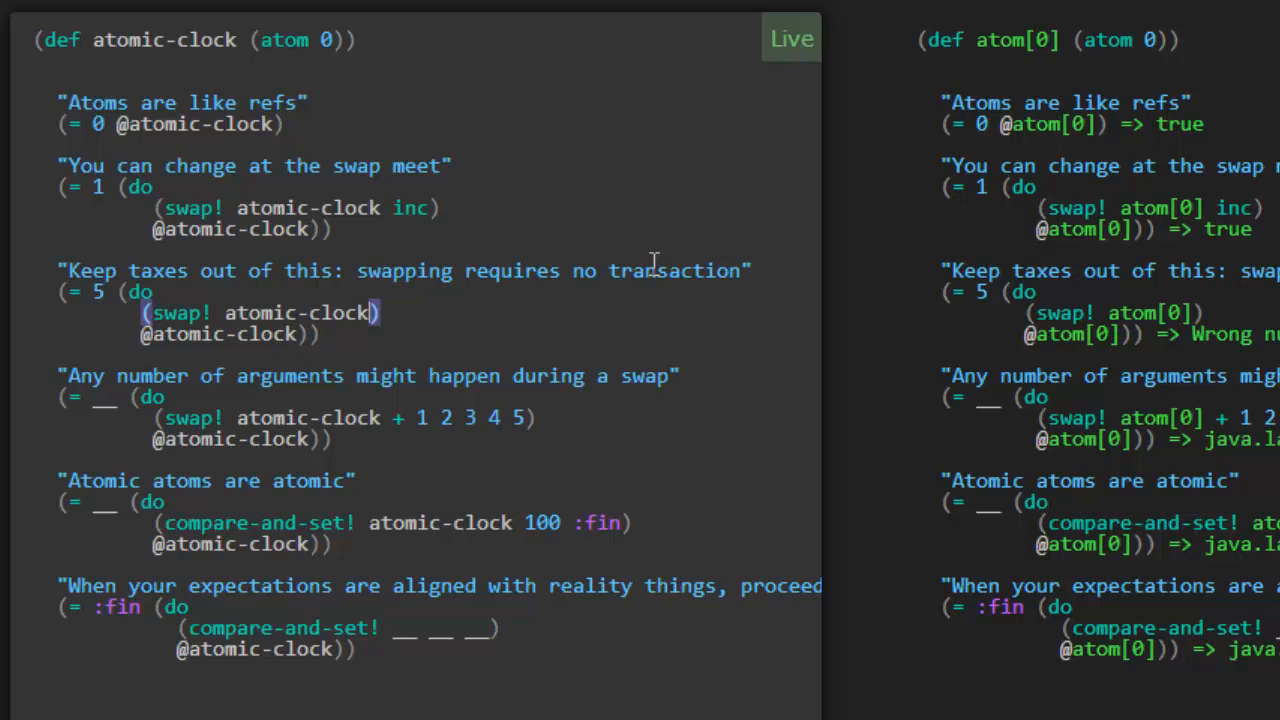
type("5")
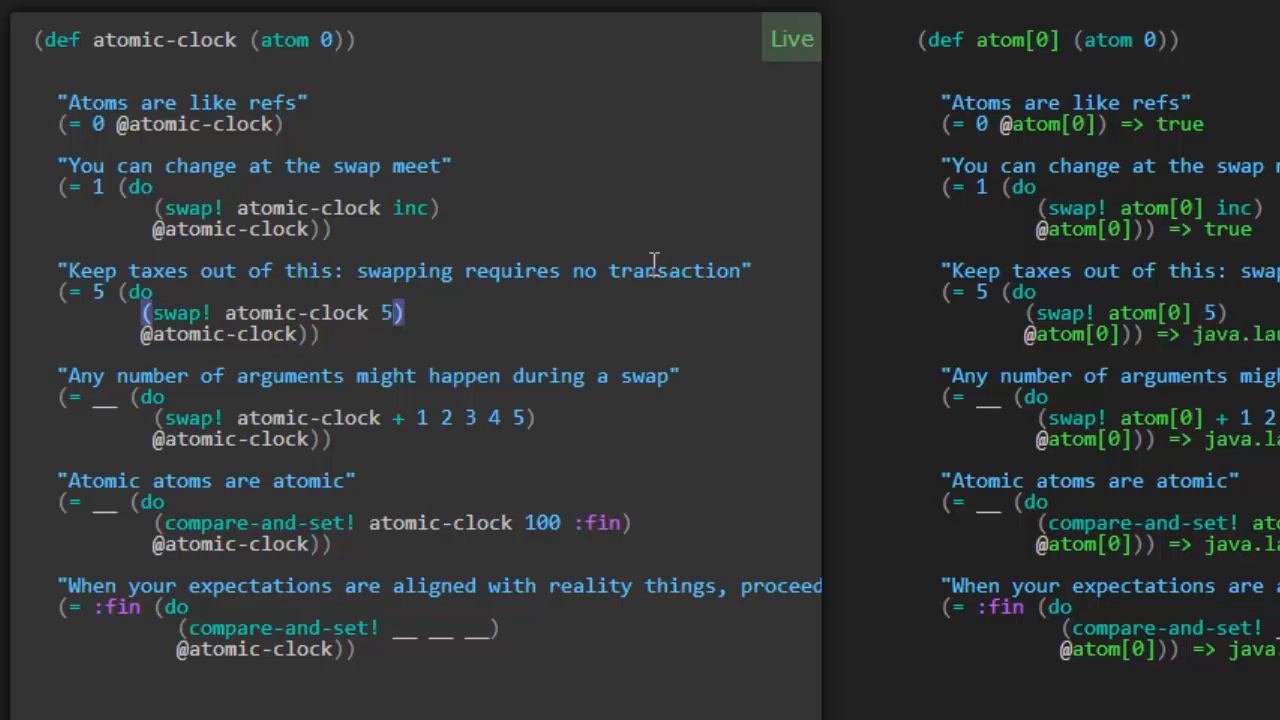
key("Backspace")
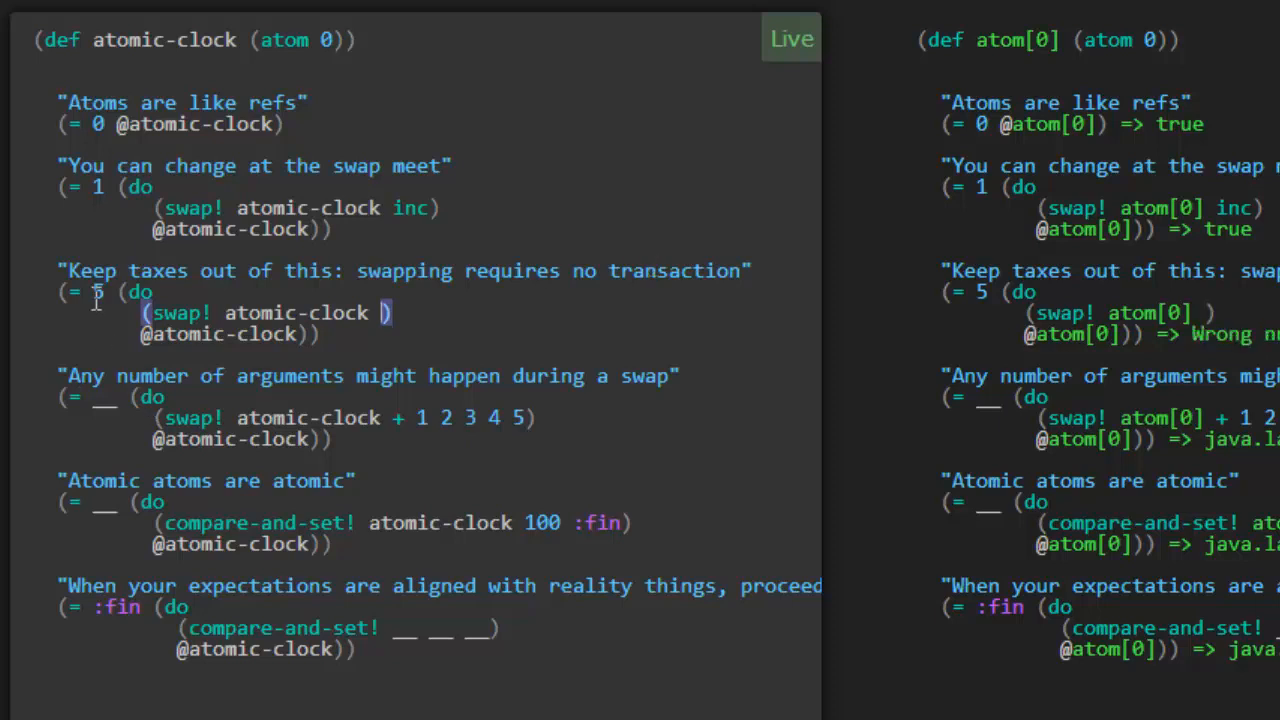
mouse_move(208, 352)
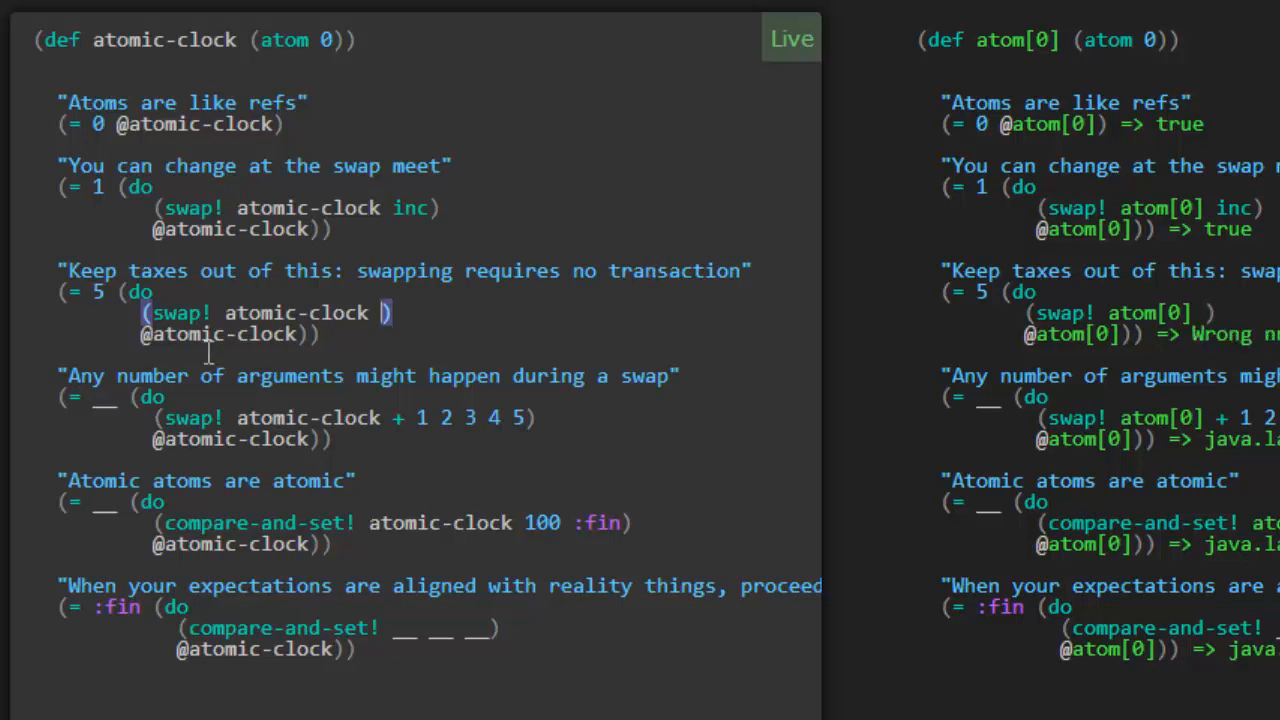
type("+ 4")
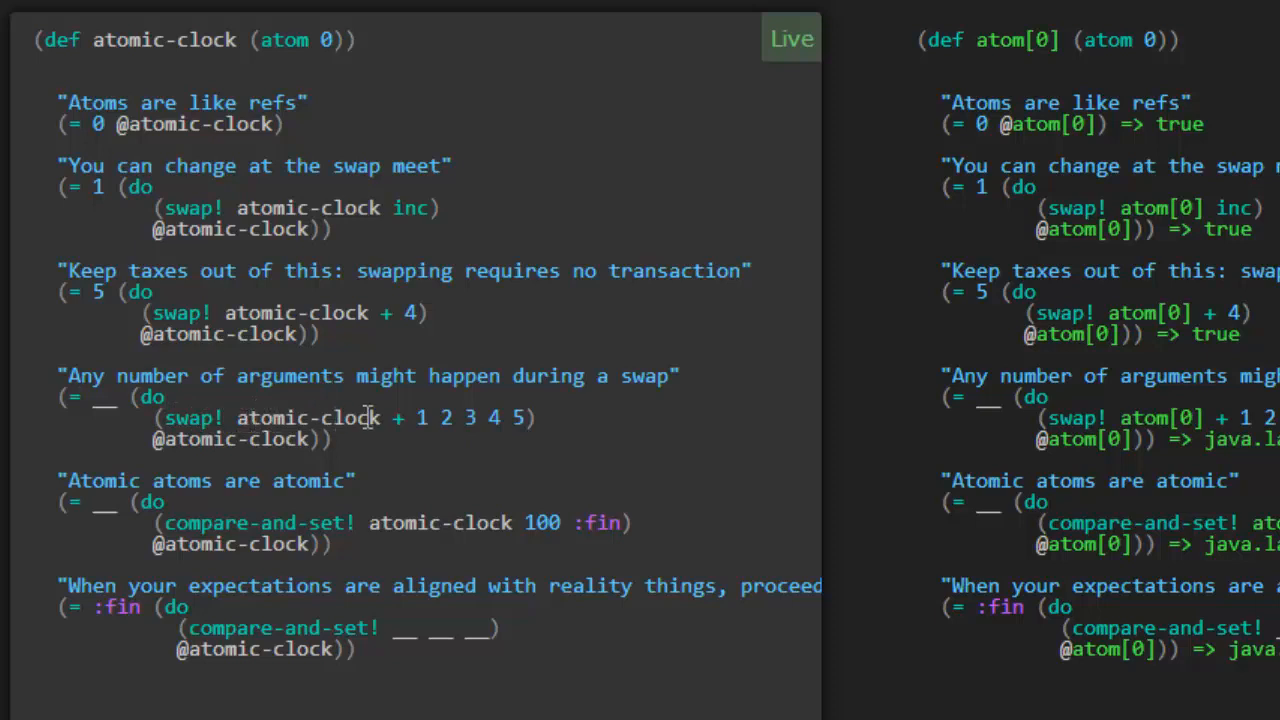
mouse_move(396, 418)
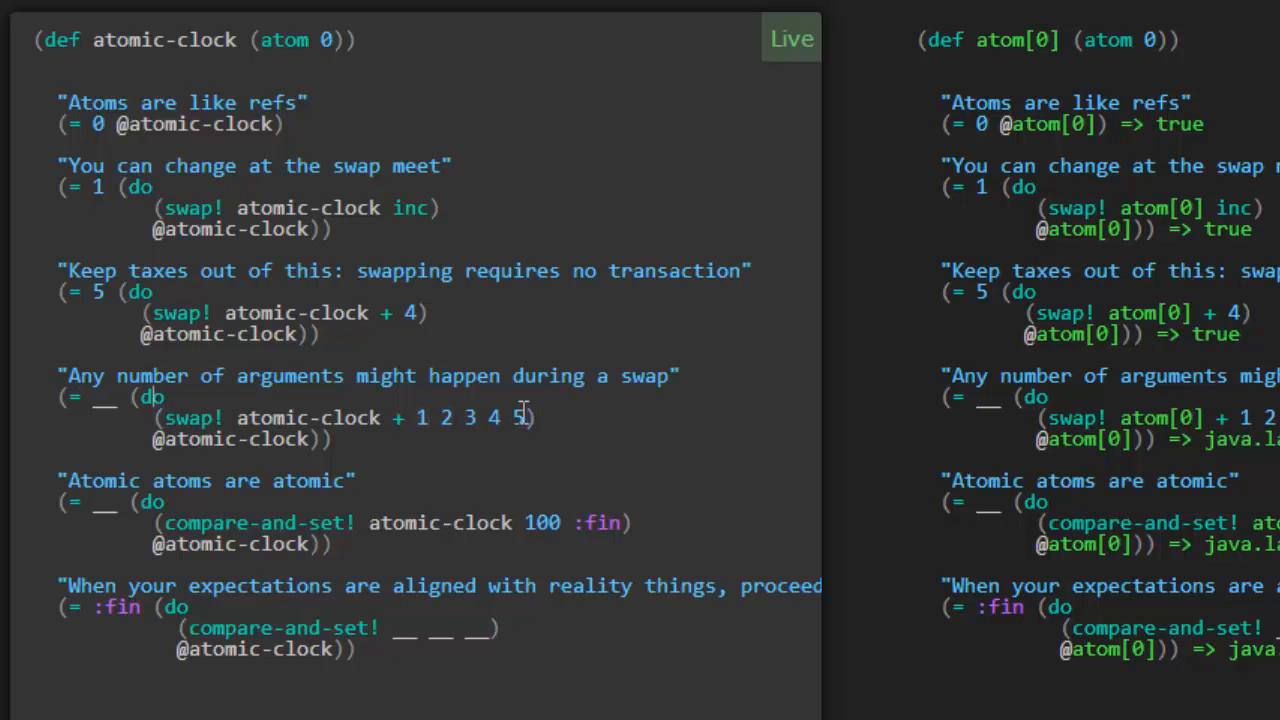
- Replace the fourth koan's blank with the expected value 20
type("20")
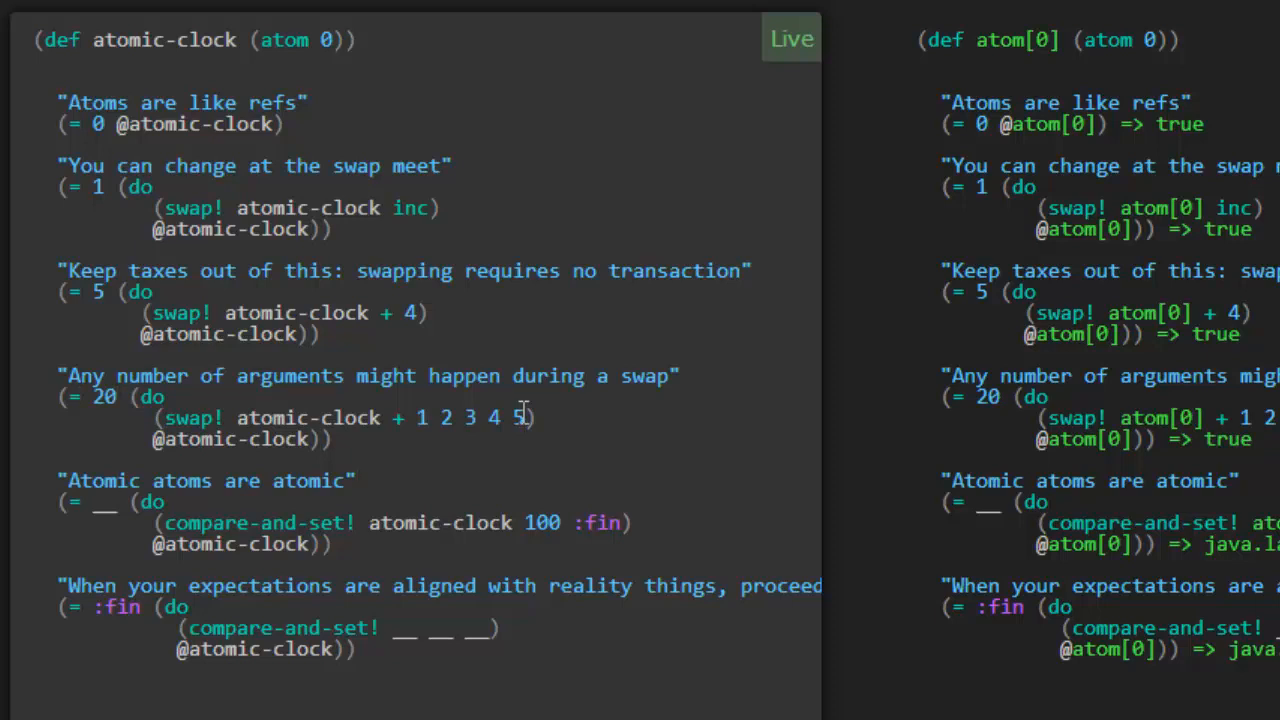
mouse_move(488, 444)
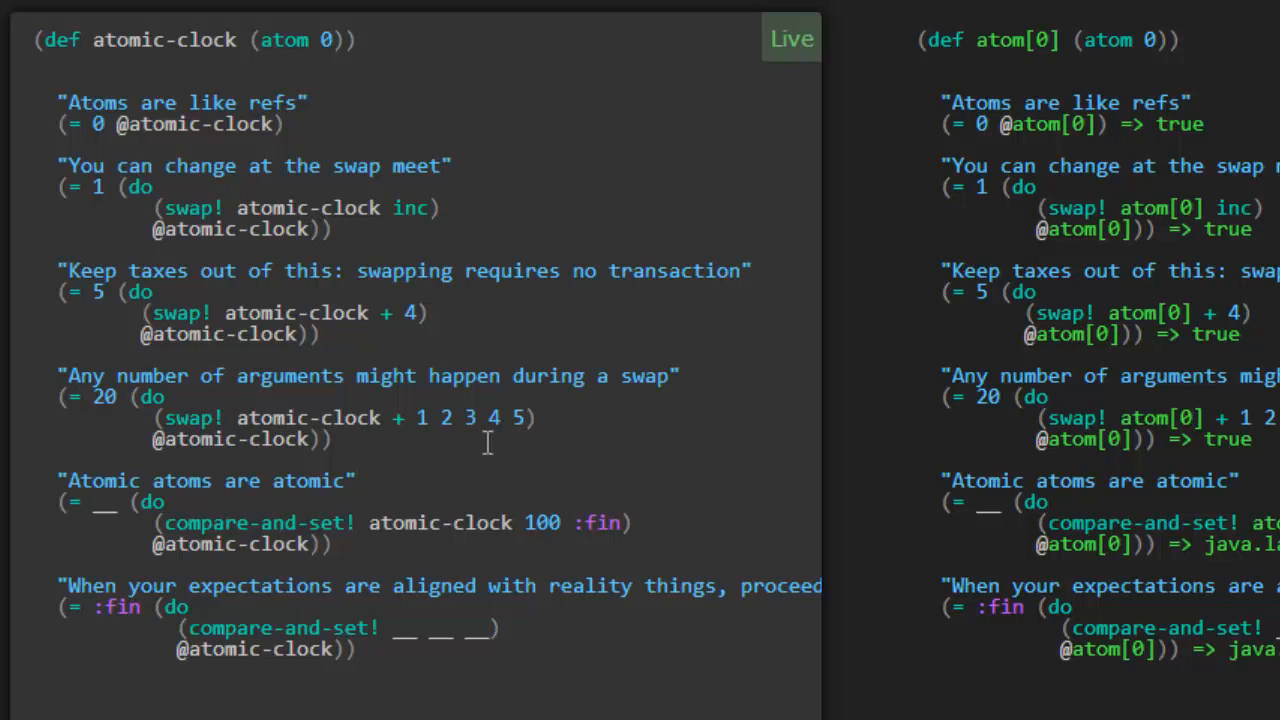
mouse_move(178, 524)
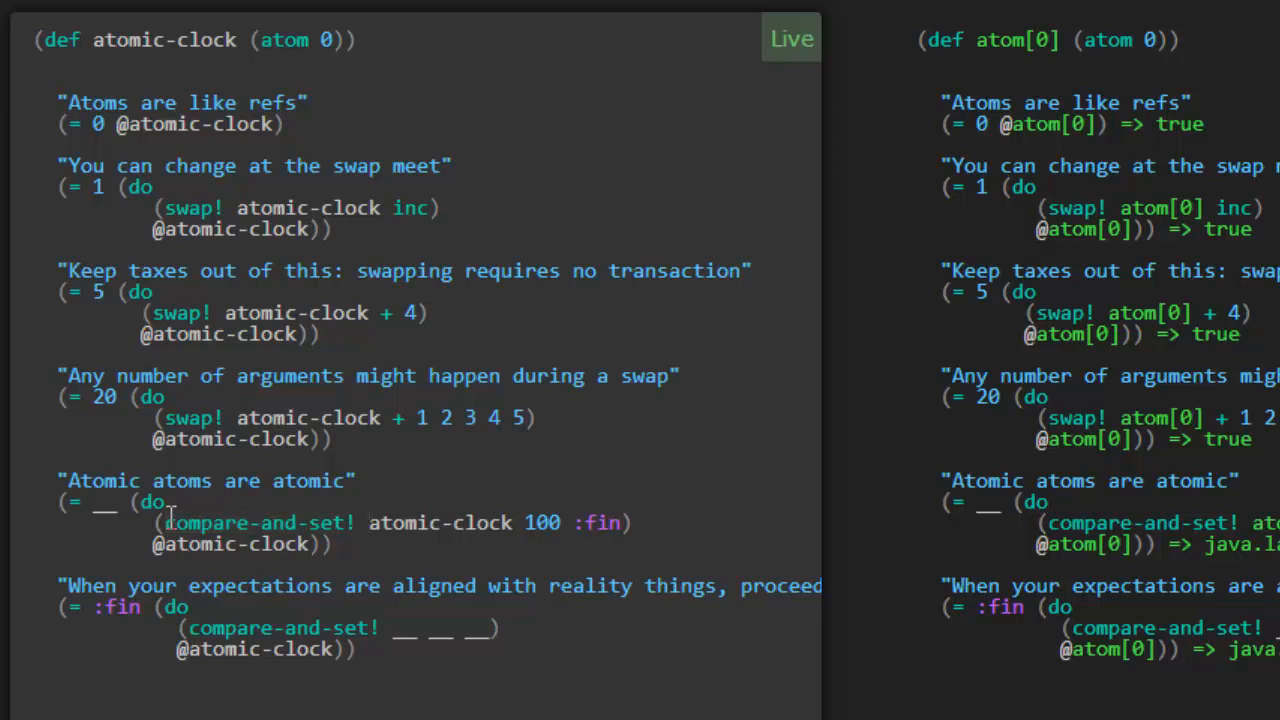
- Select atomic-clock in the compare-and-set! line and enter 20 as the fifth koan's expected value
double_click(438, 522)
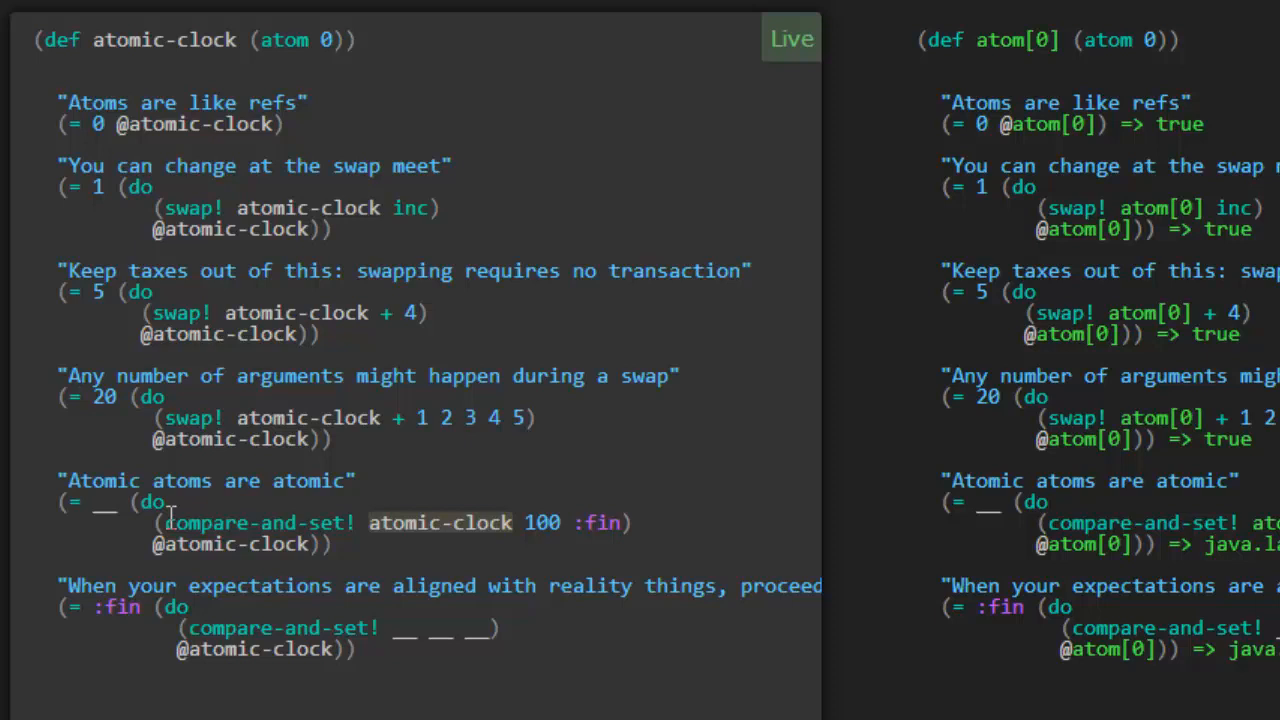
mouse_move(388, 510)
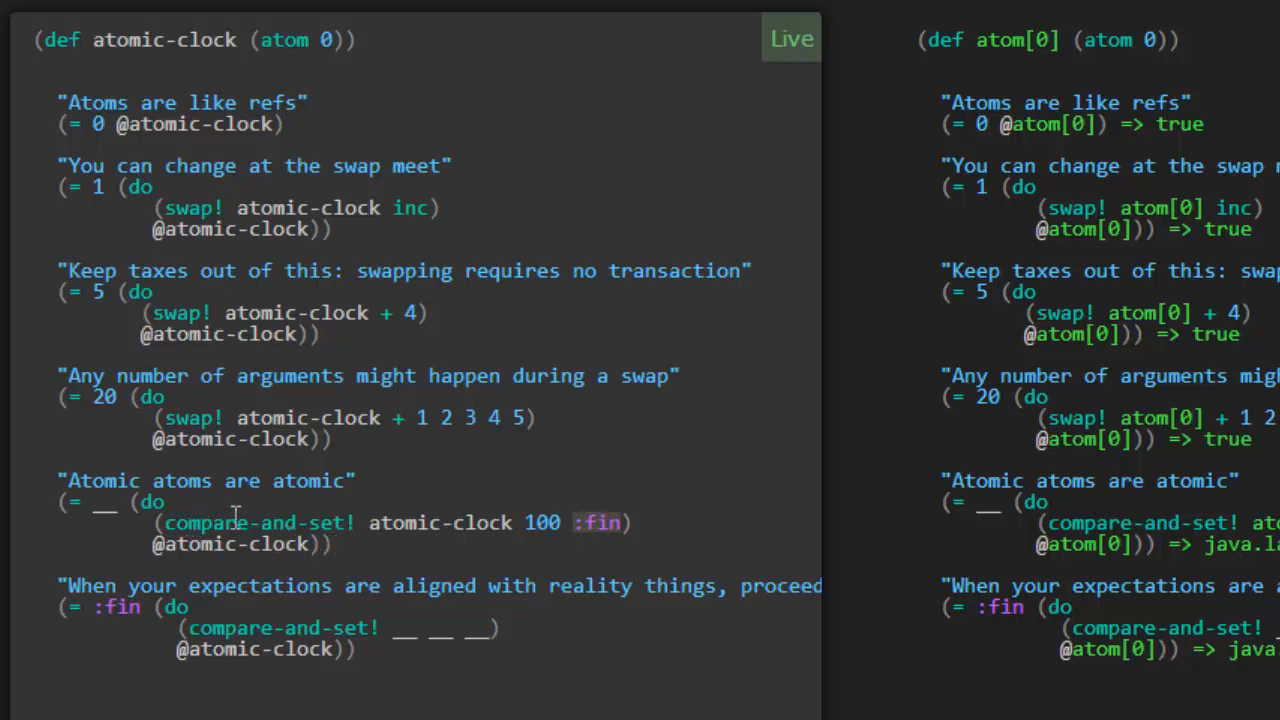
mouse_move(540, 522)
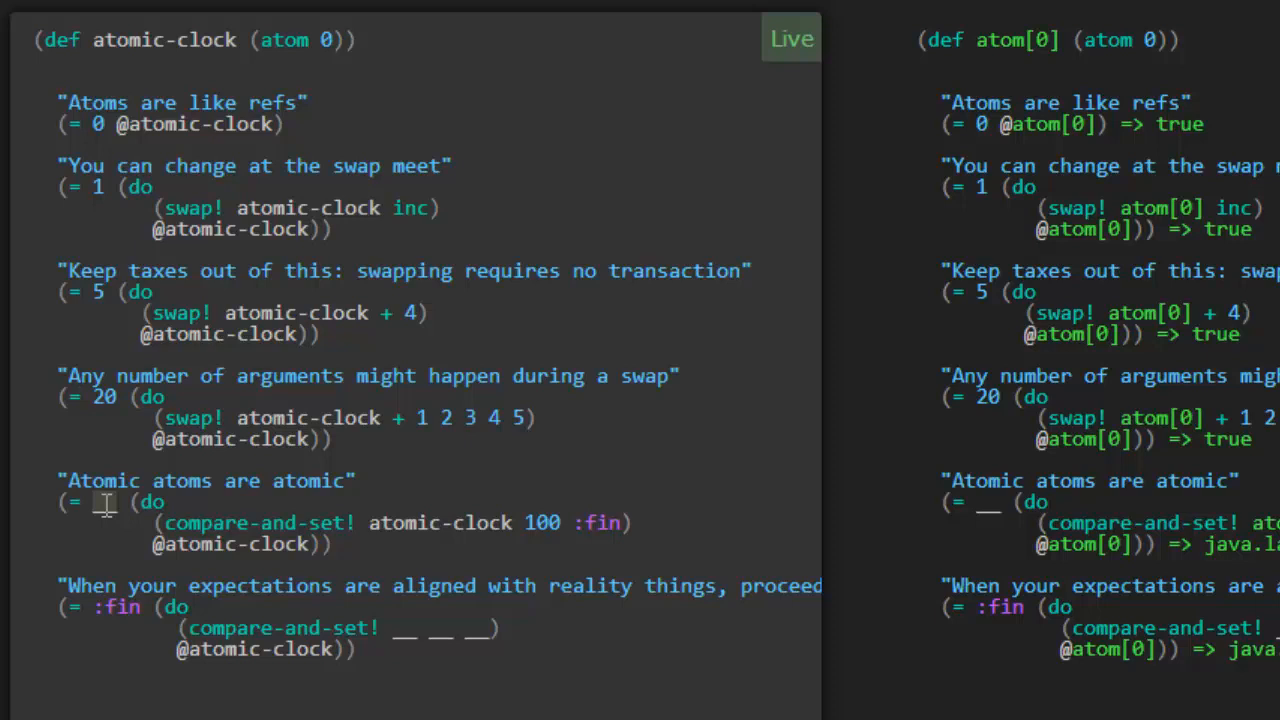
type("20")
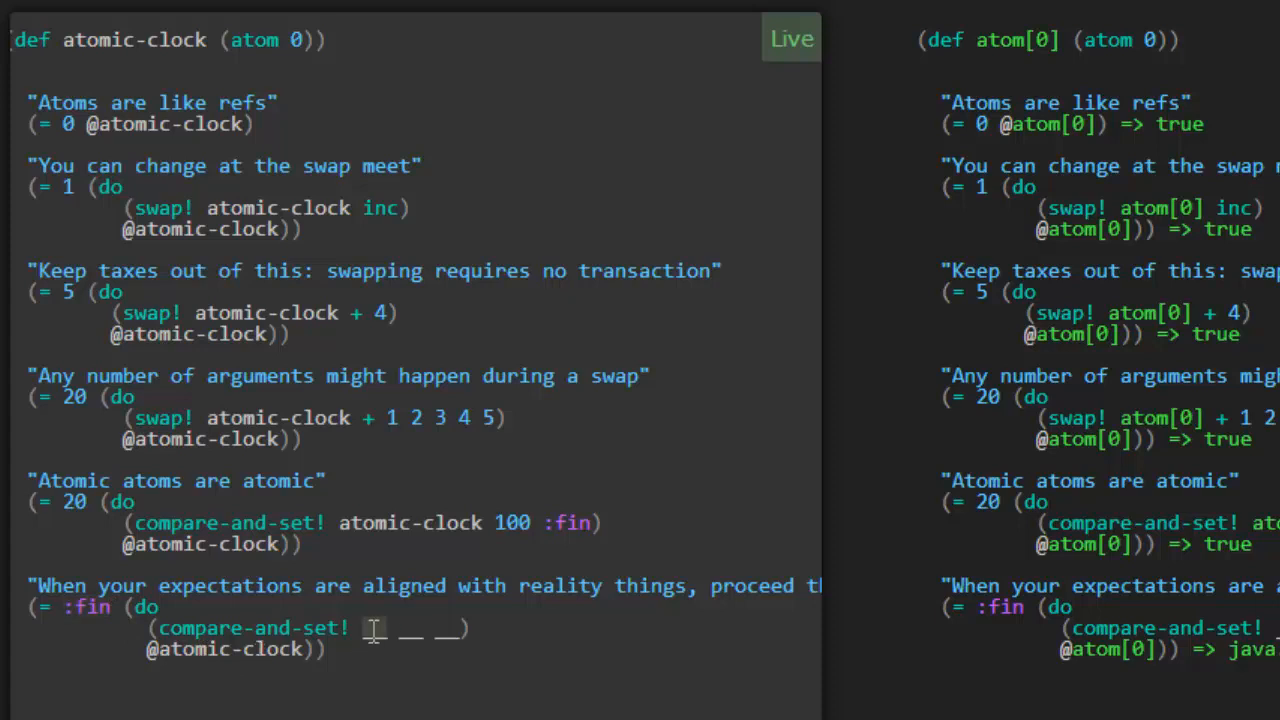
- Fill the last koan's compare-and-set! blanks with atomic-clock, 20 and :fin
type("atomic-clock")
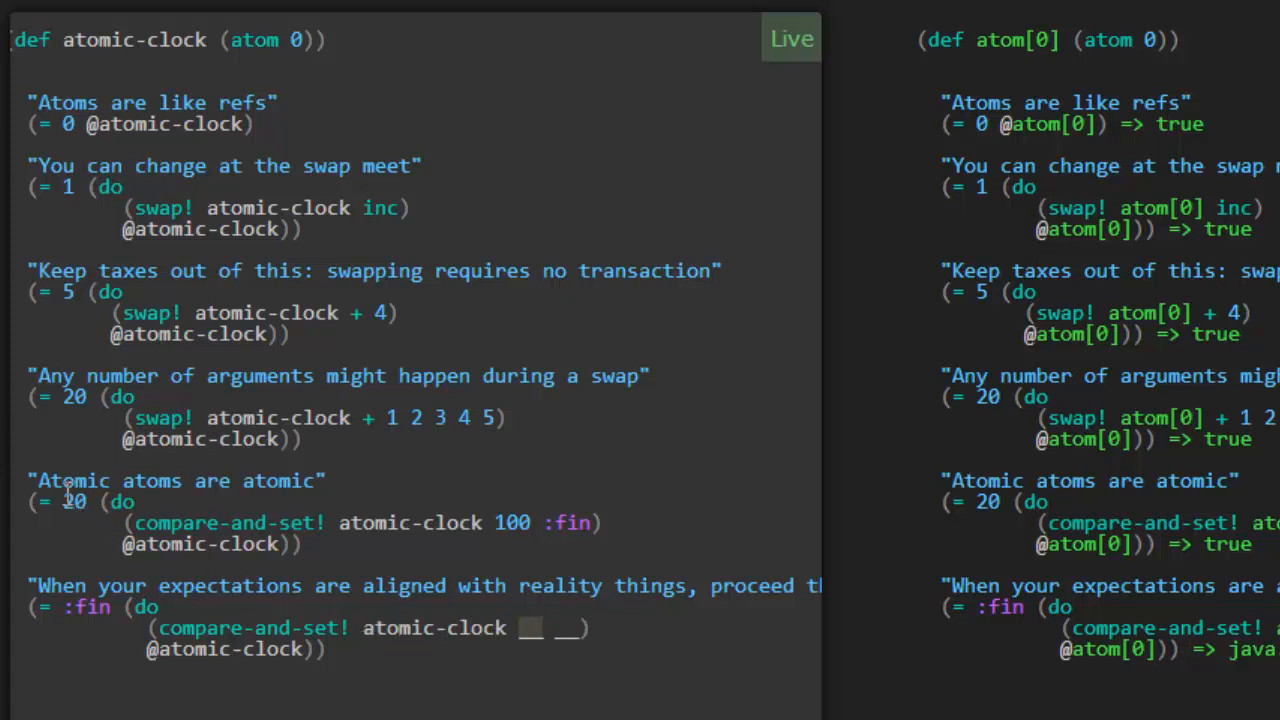
type("2")
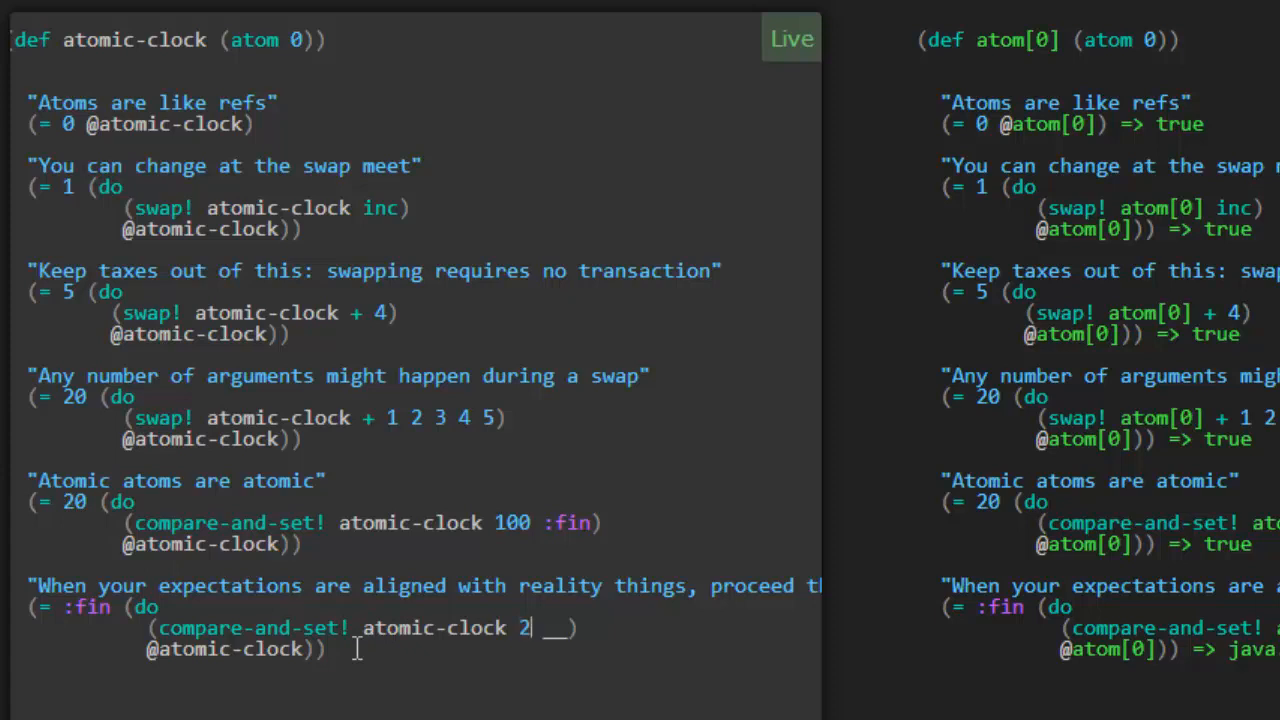
type("0")
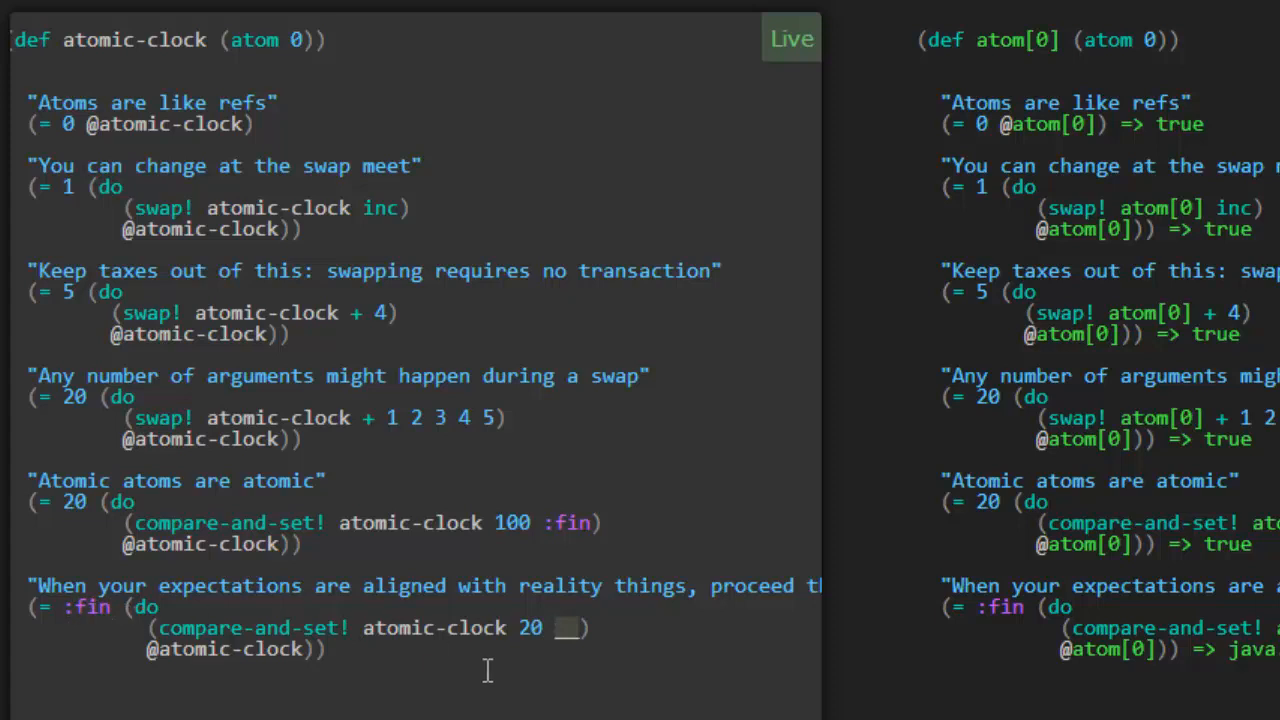
type(":fin")
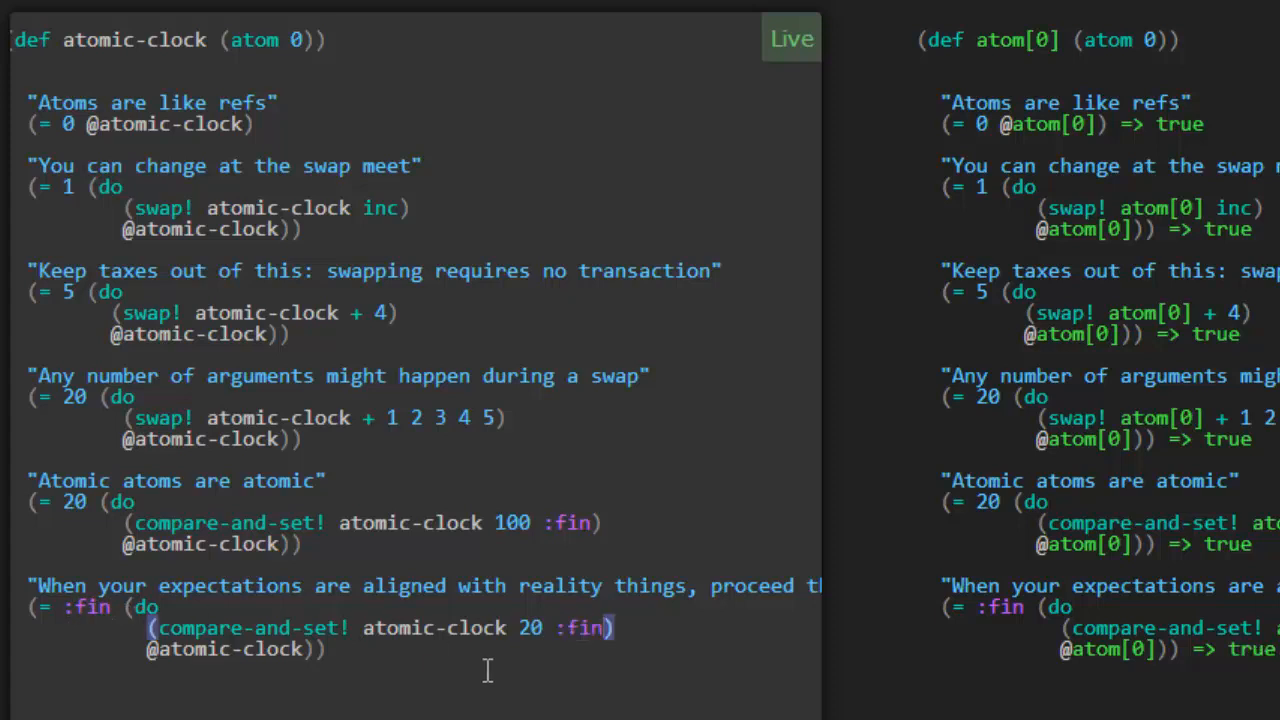